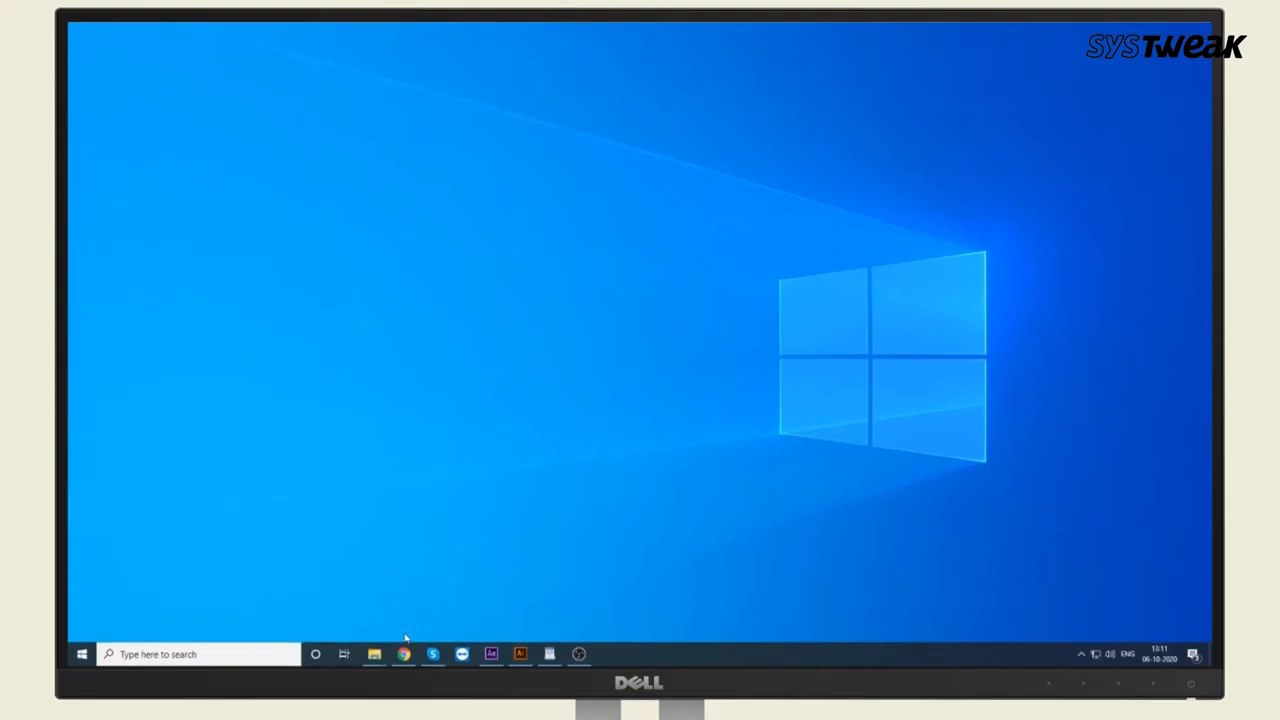
# Step: Get Systweak VPN from systweak.com and launch the app to its welcome screen
pyautogui.click(404, 654)
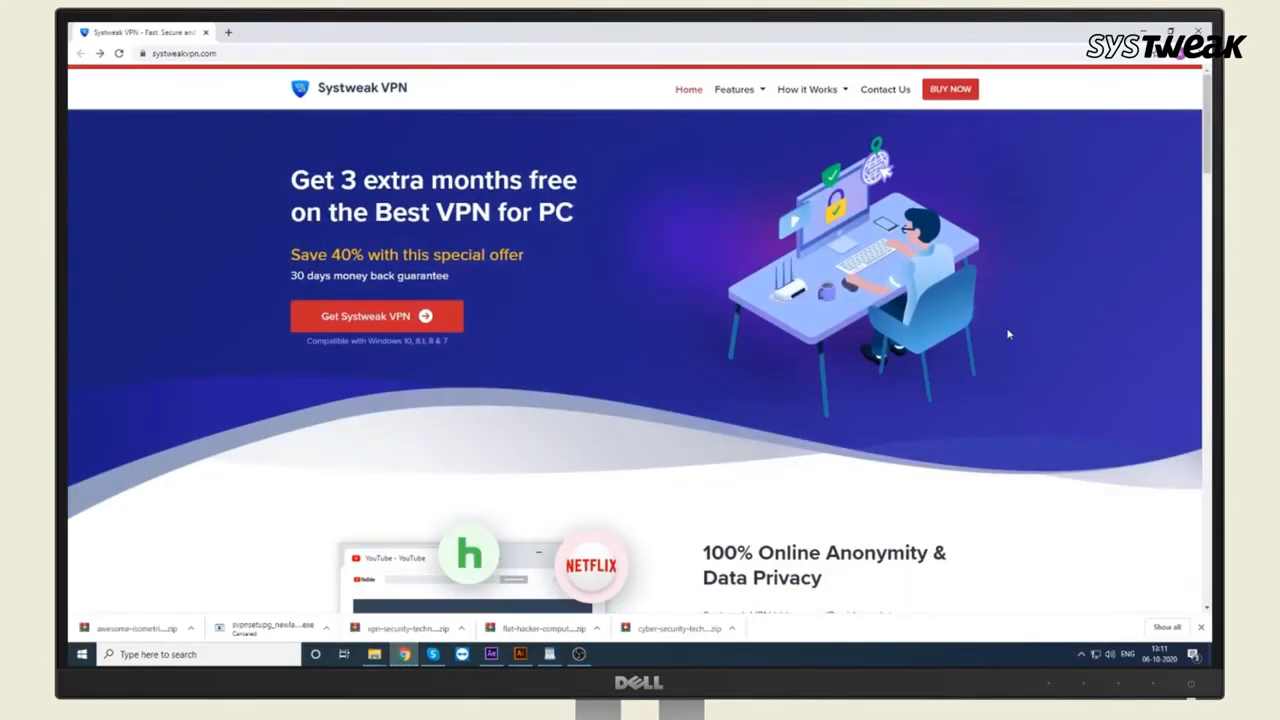
pyautogui.click(180, 52)
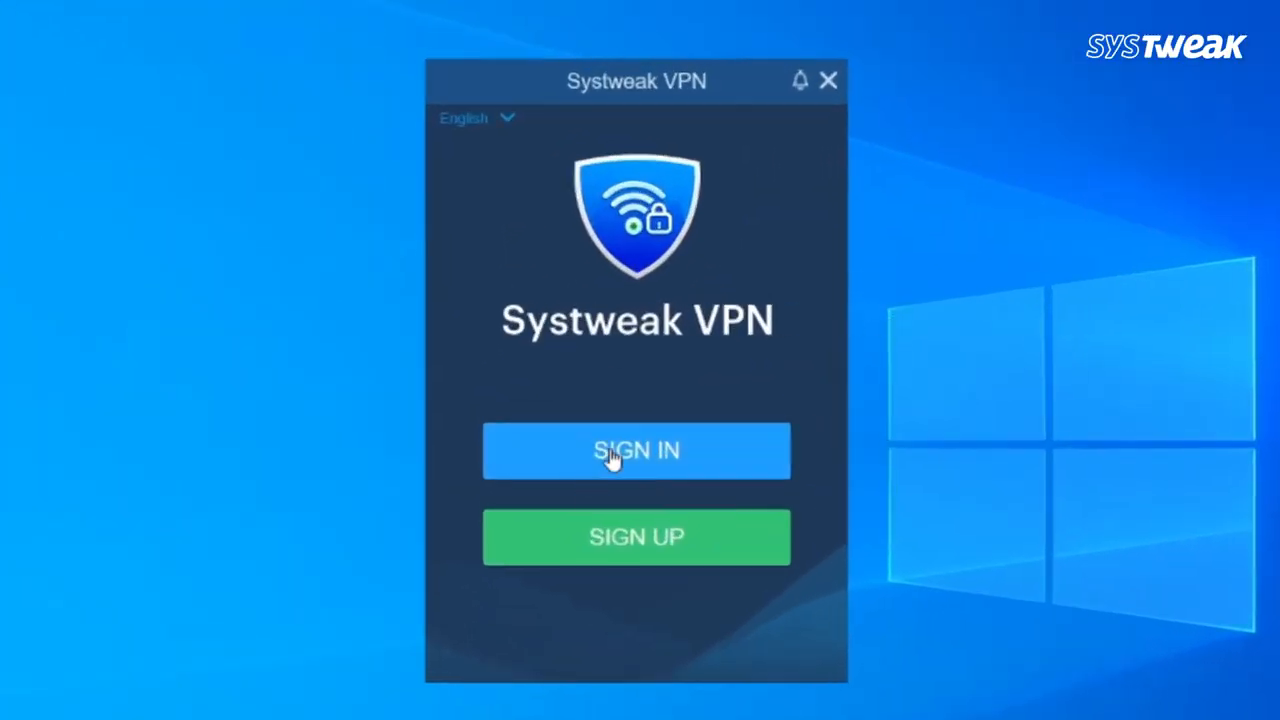
# Step: Sign in with the account email and password to reach the disconnected main screen
pyautogui.click(636, 450)
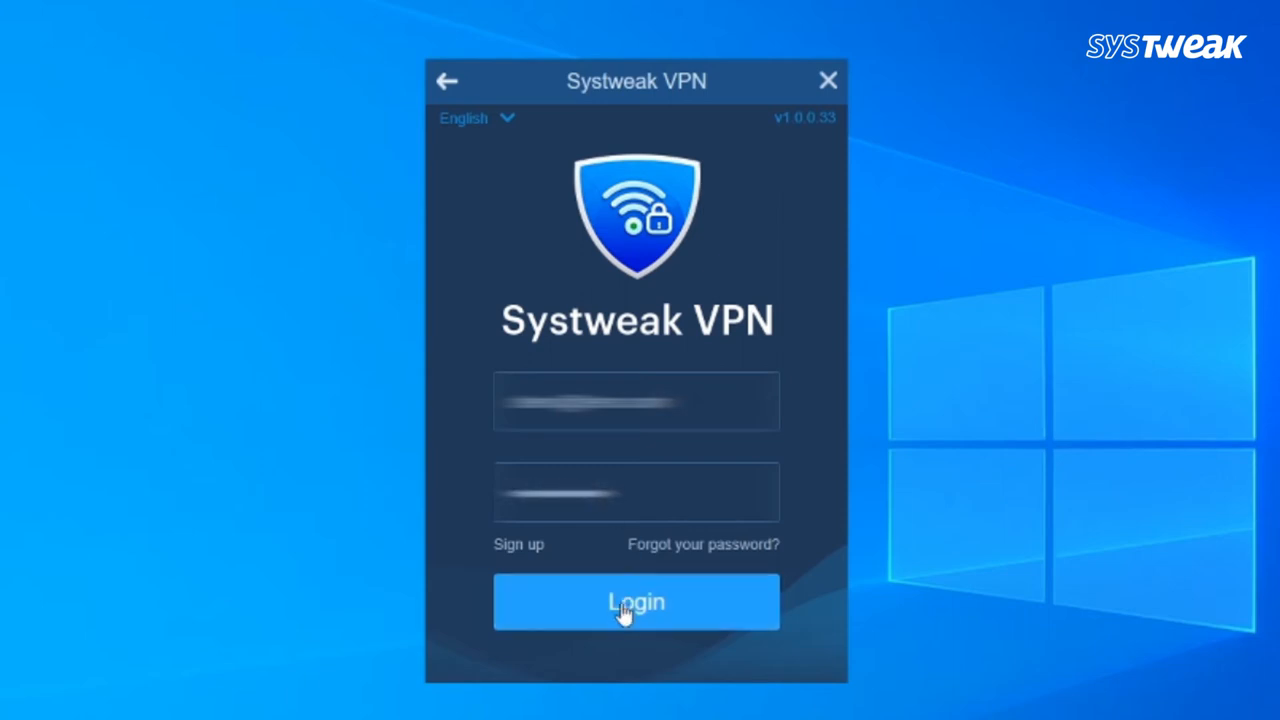
pyautogui.click(636, 600)
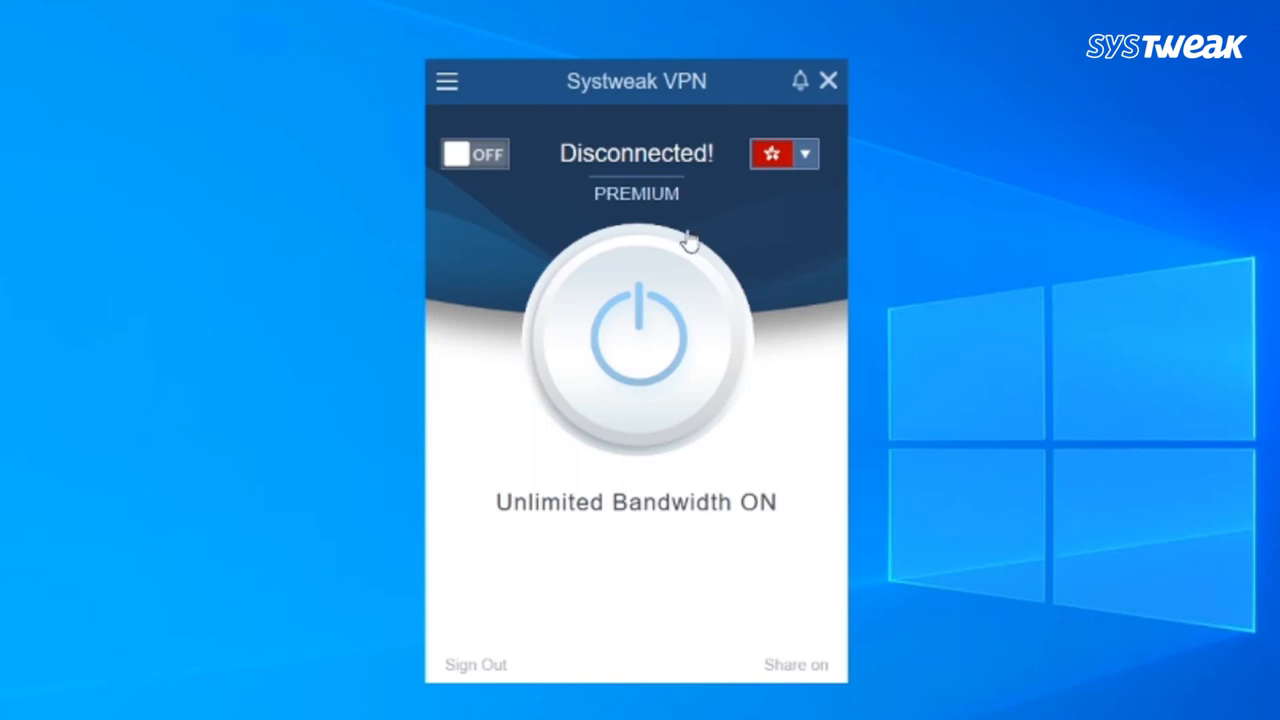
# Step: Choose Singapore from the server list and connect through it
pyautogui.click(806, 152)
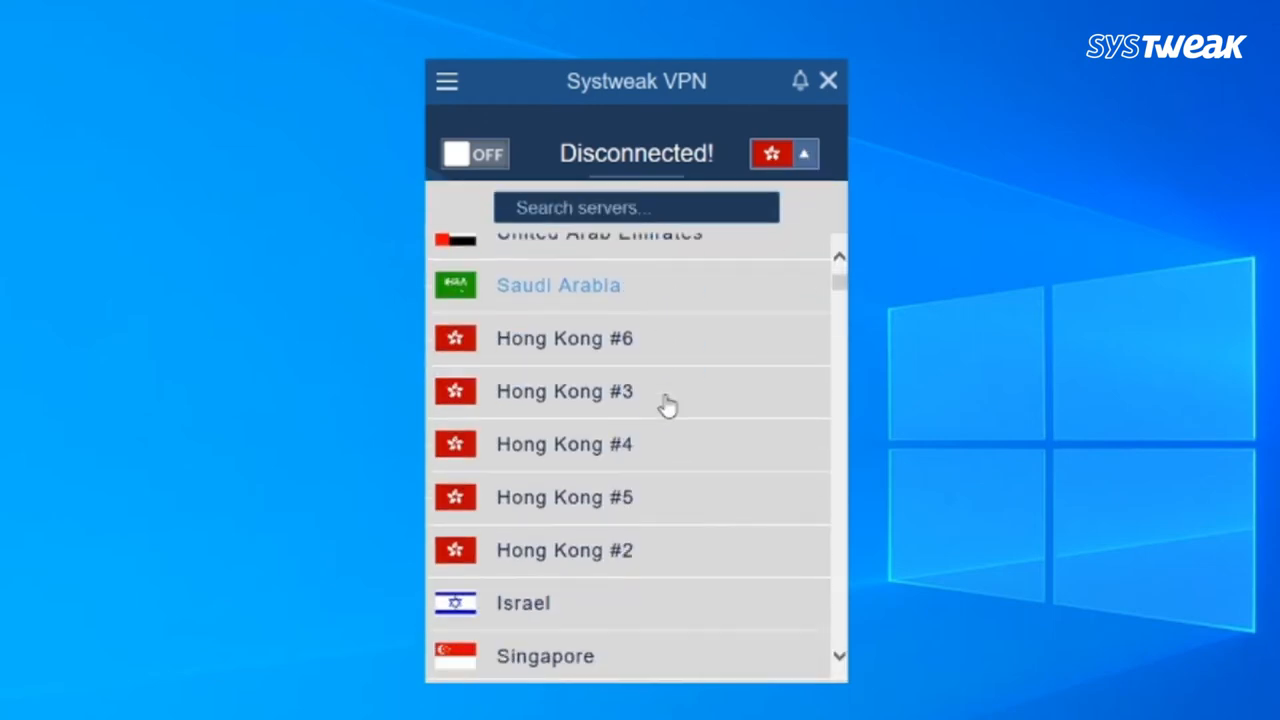
pyautogui.scroll(-3)
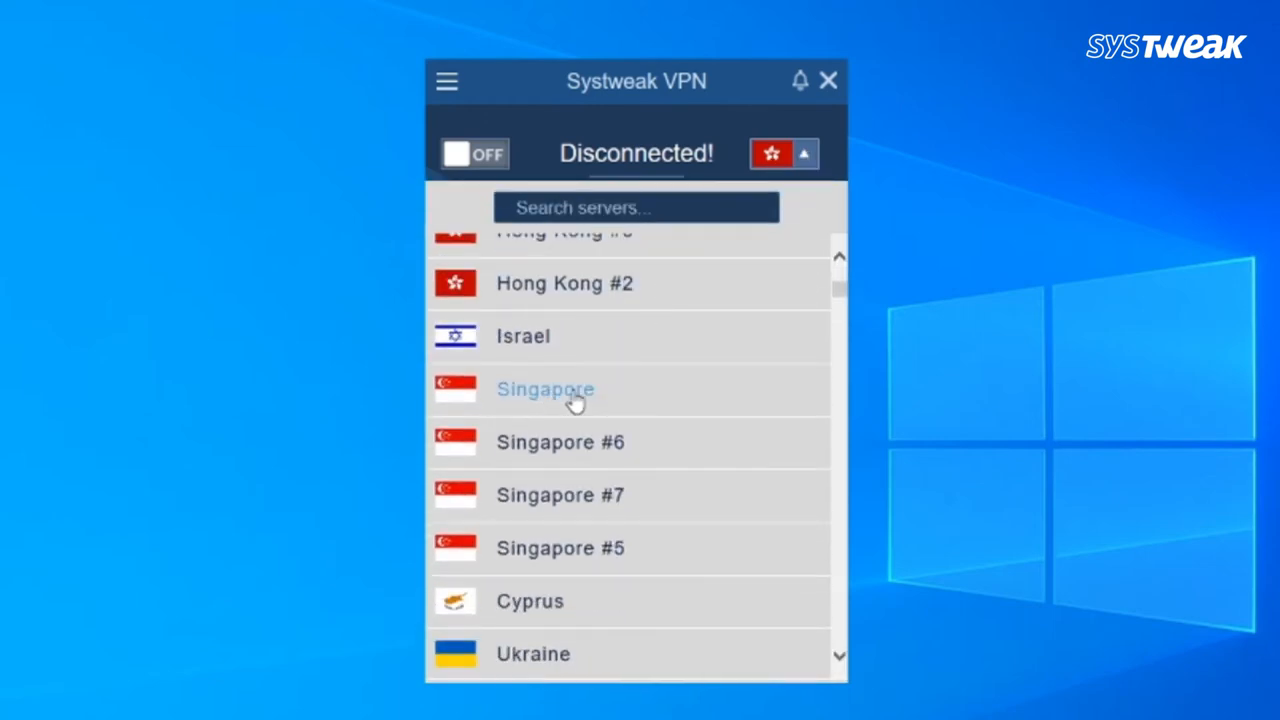
pyautogui.click(544, 388)
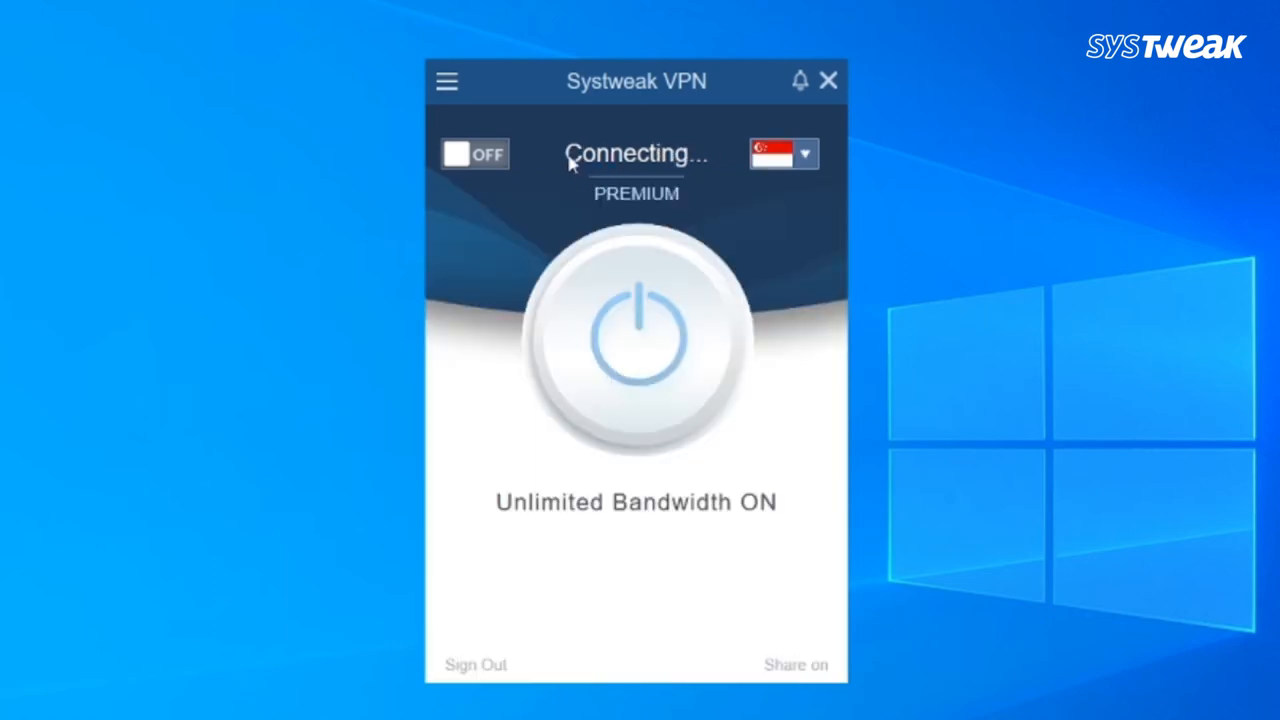
pyautogui.click(476, 152)
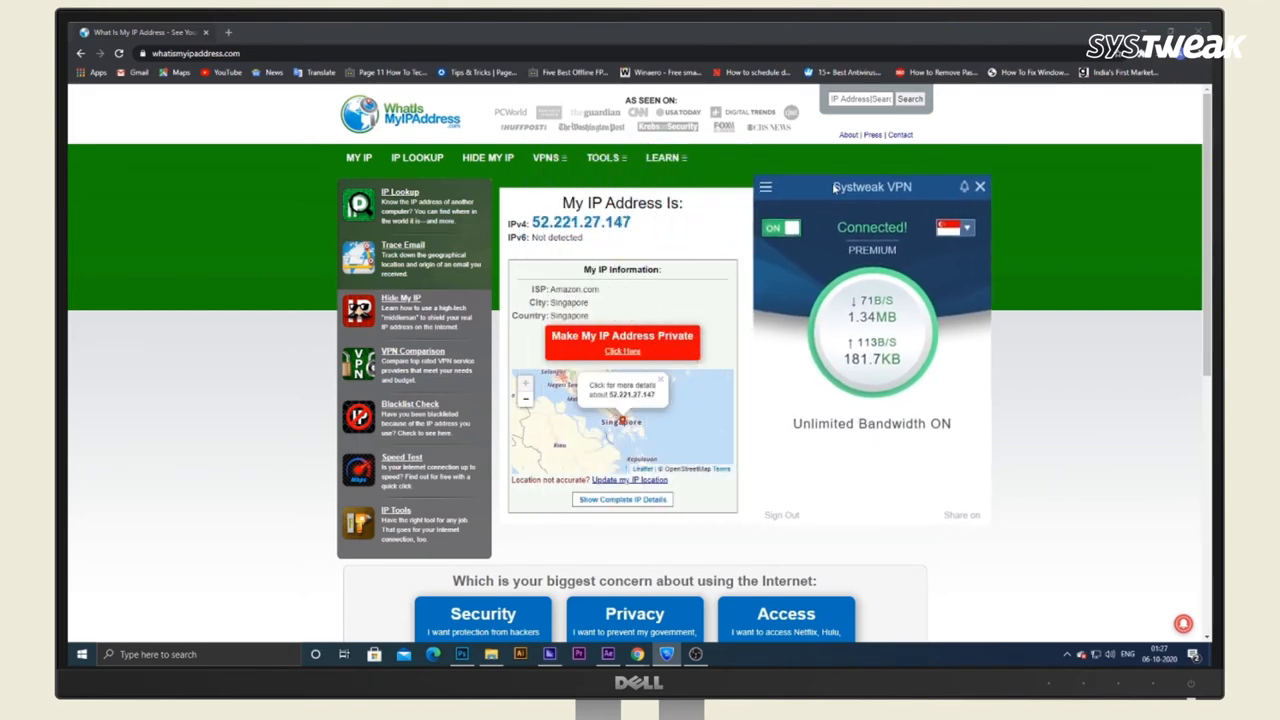
# Step: Switch to the Russia (Moscow) server and confirm the new IP 213.183.56.203
pyautogui.click(952, 228)
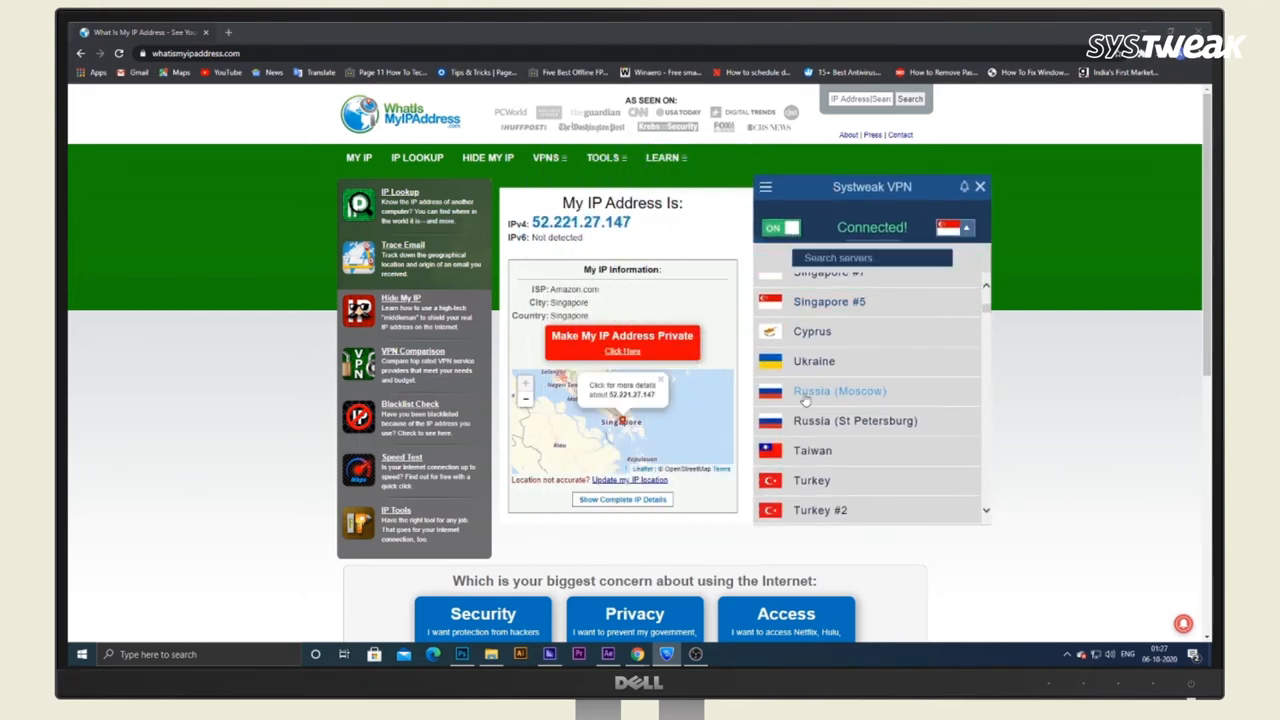
pyautogui.click(840, 390)
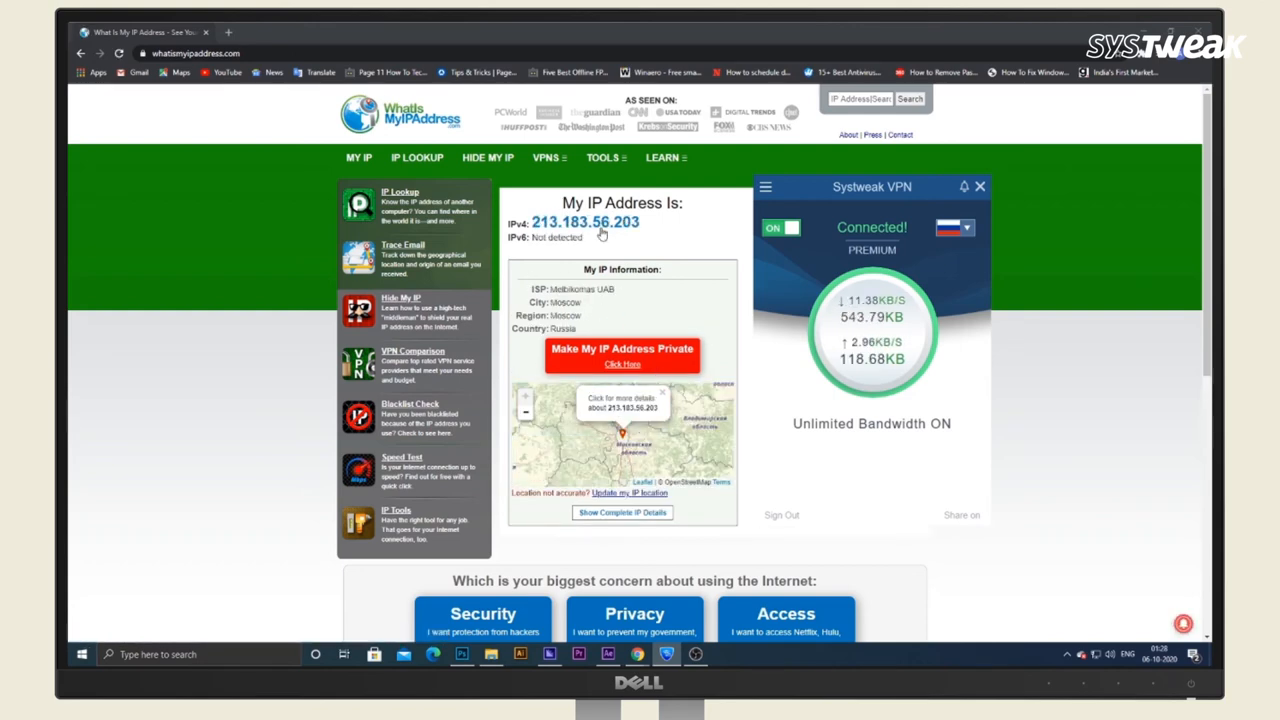
pyautogui.click(980, 186)
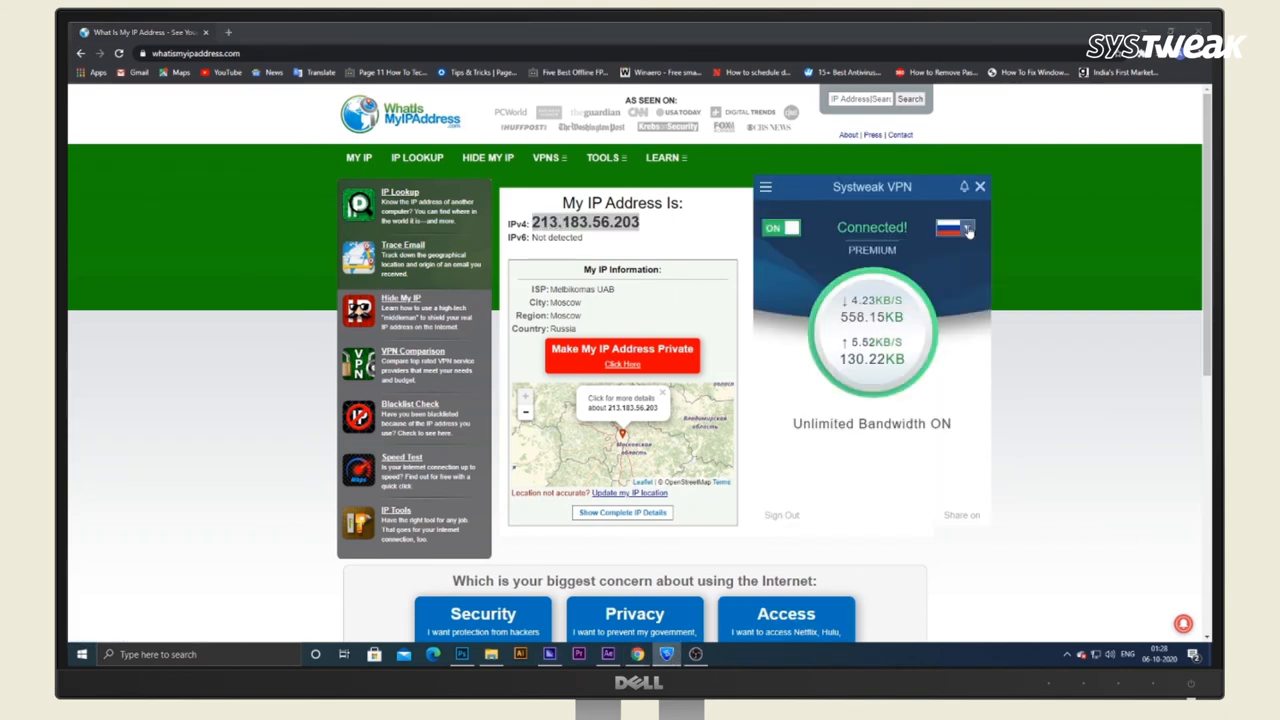
# Step: Switch from Russia to the South Korea server
pyautogui.click(956, 228)
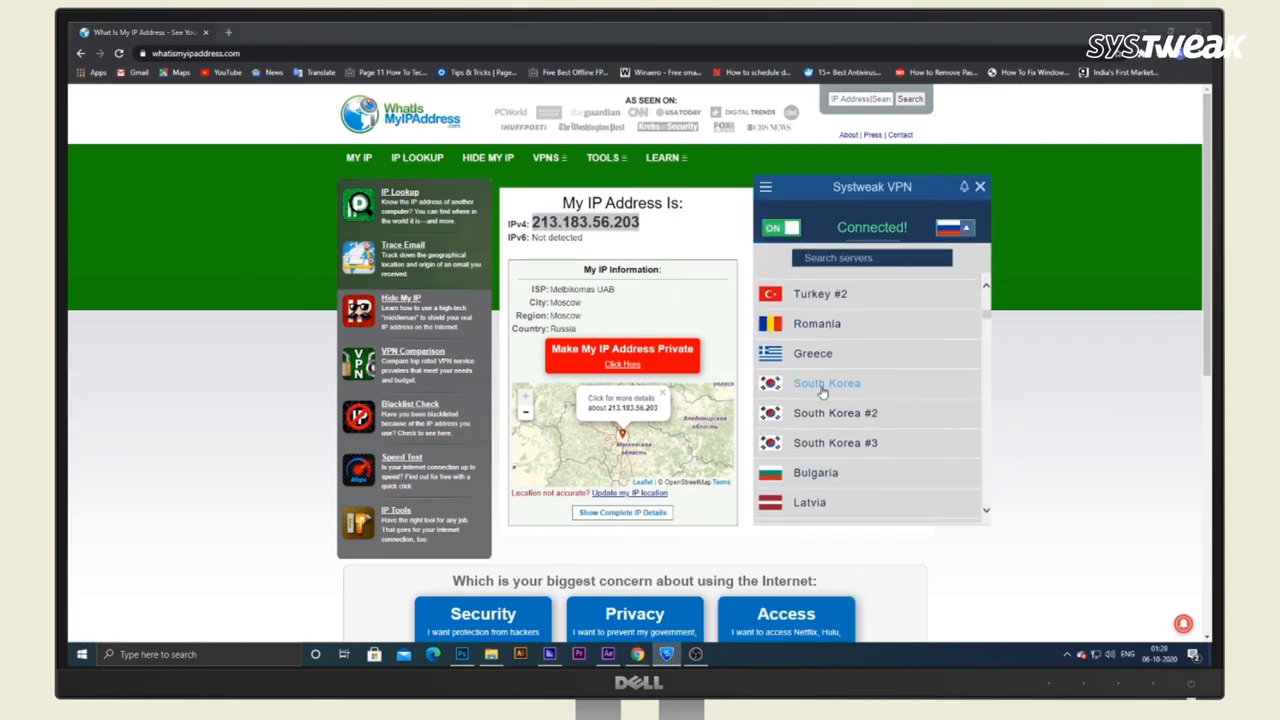
pyautogui.click(826, 384)
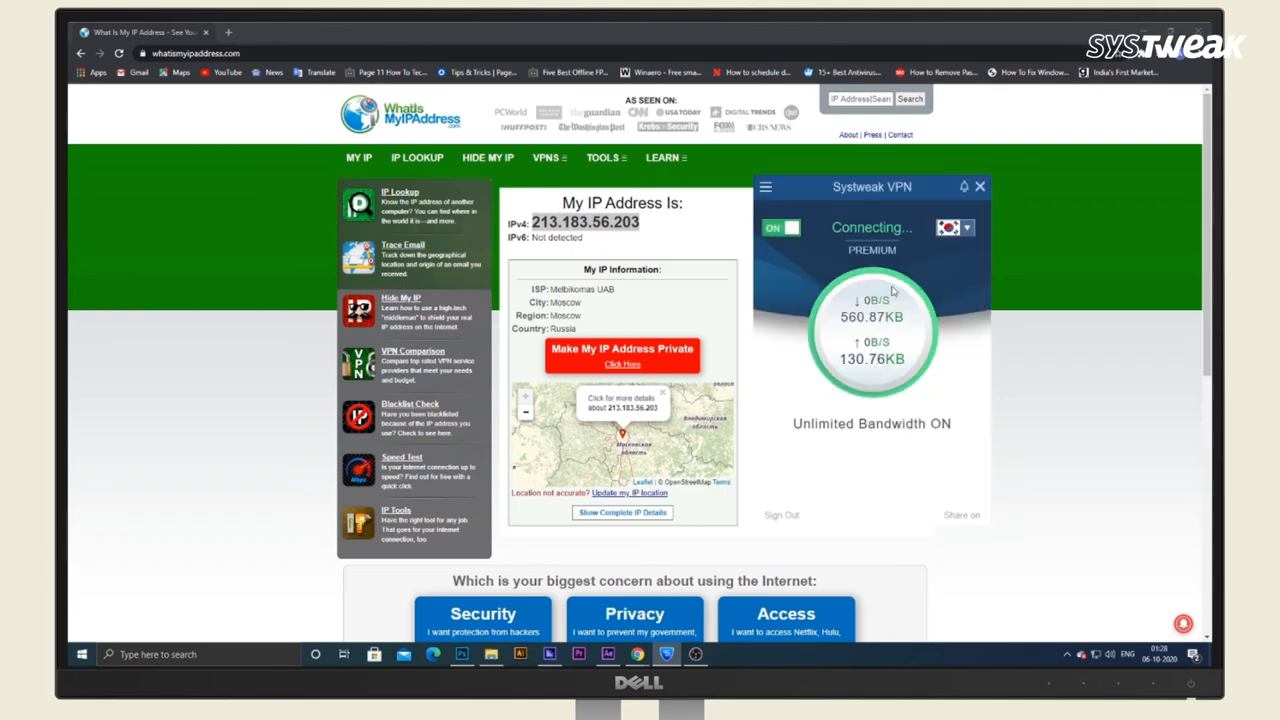